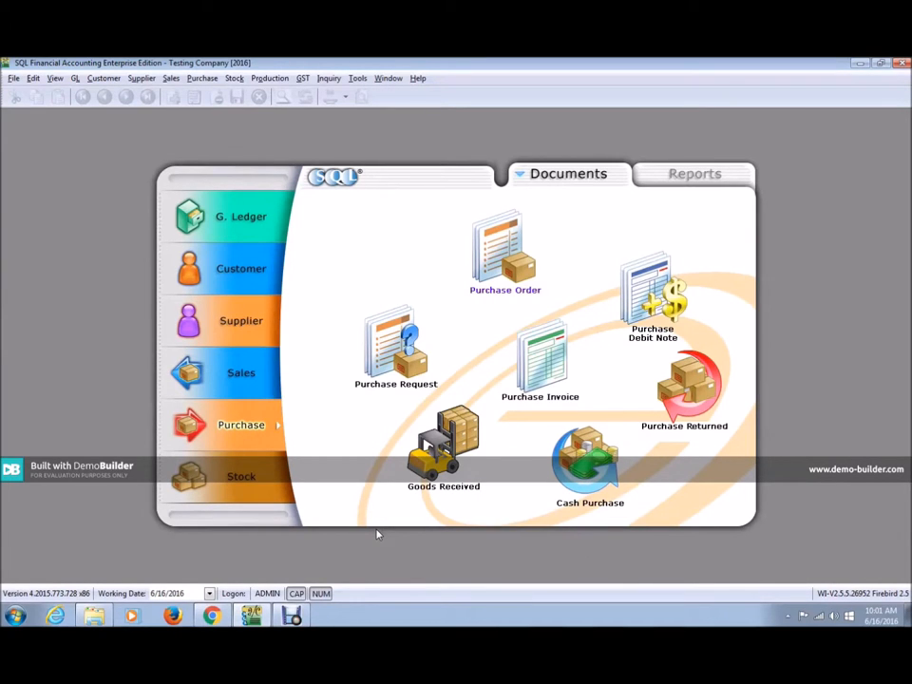
{"action": "mouse_move", "coordinate": [294, 435]}
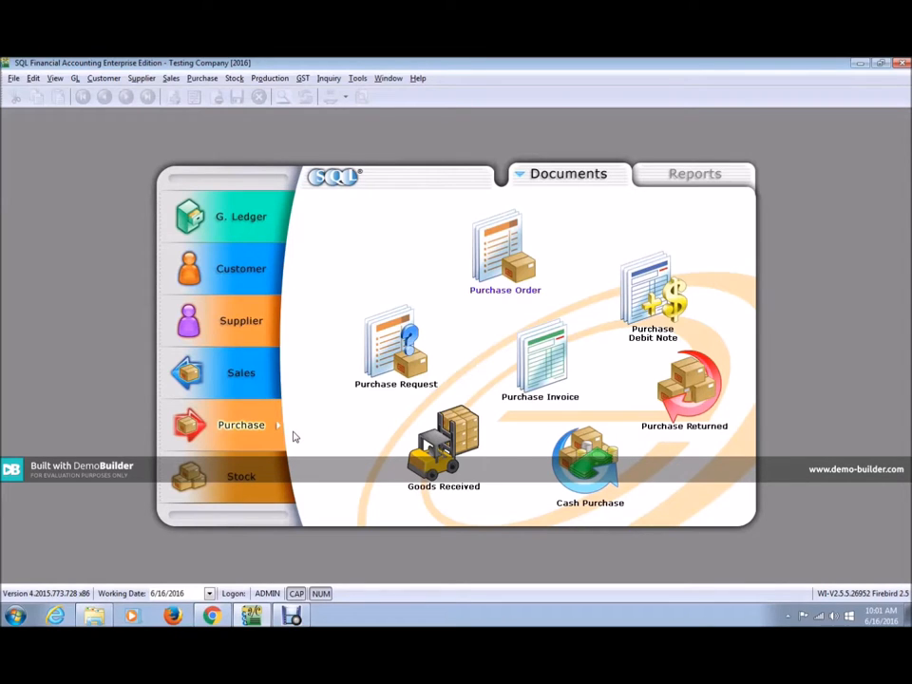
{"action": "mouse_move", "coordinate": [284, 426]}
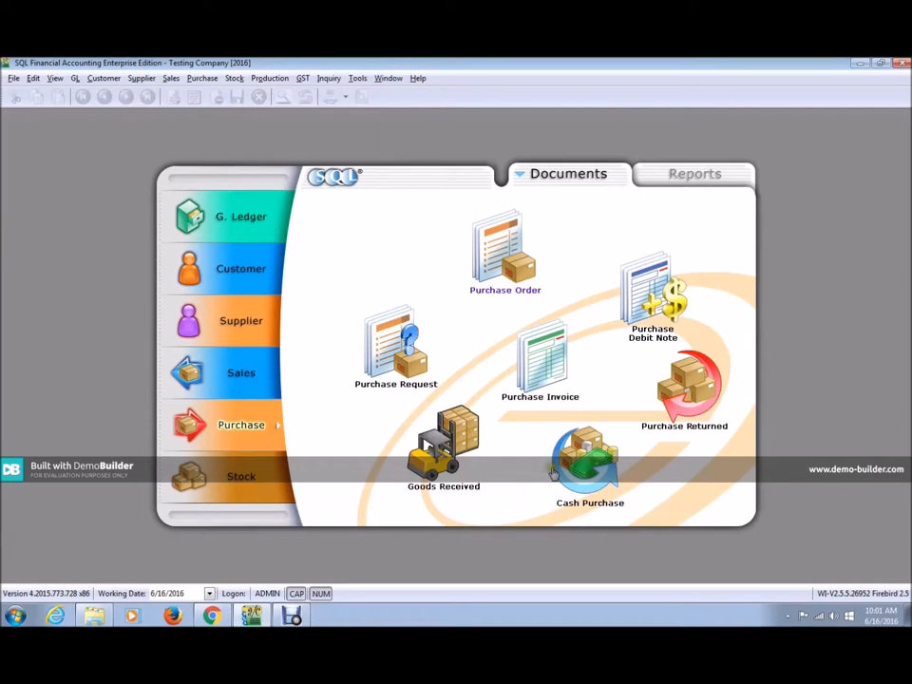
{"action": "mouse_move", "coordinate": [532, 479]}
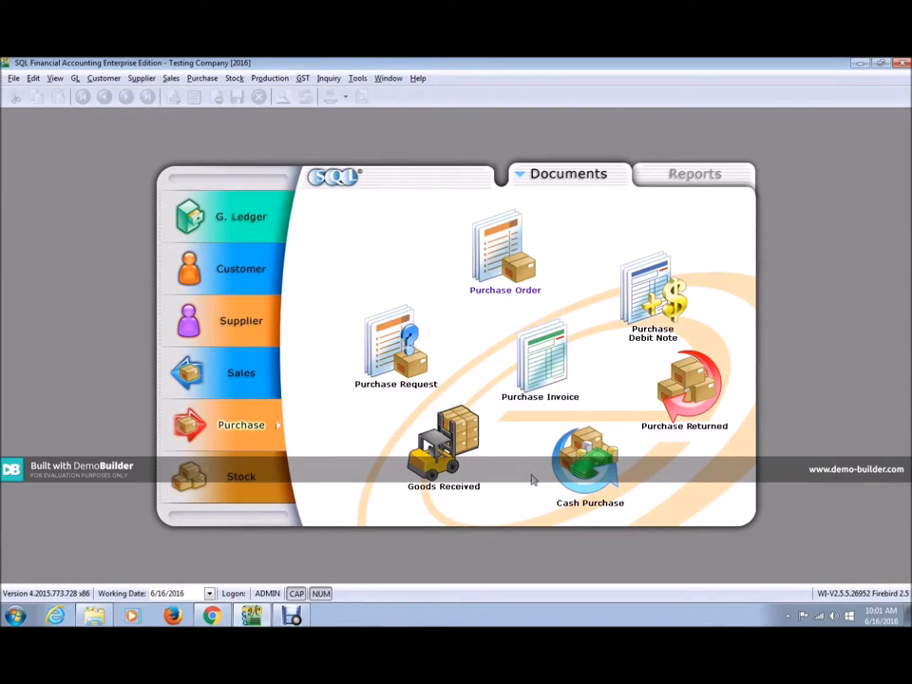
{"action": "mouse_move", "coordinate": [519, 486]}
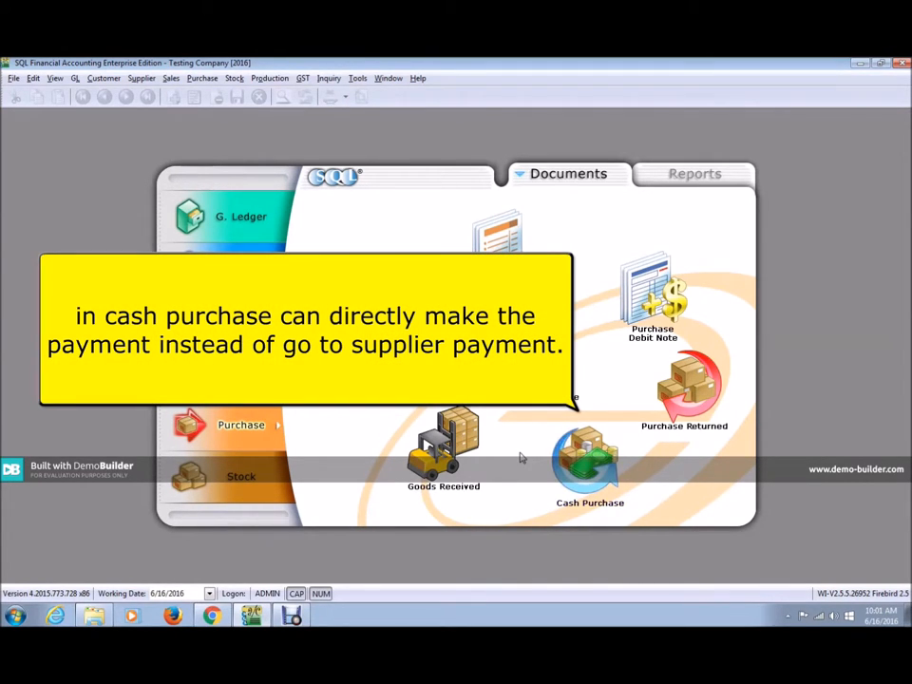
{"action": "mouse_move", "coordinate": [513, 470]}
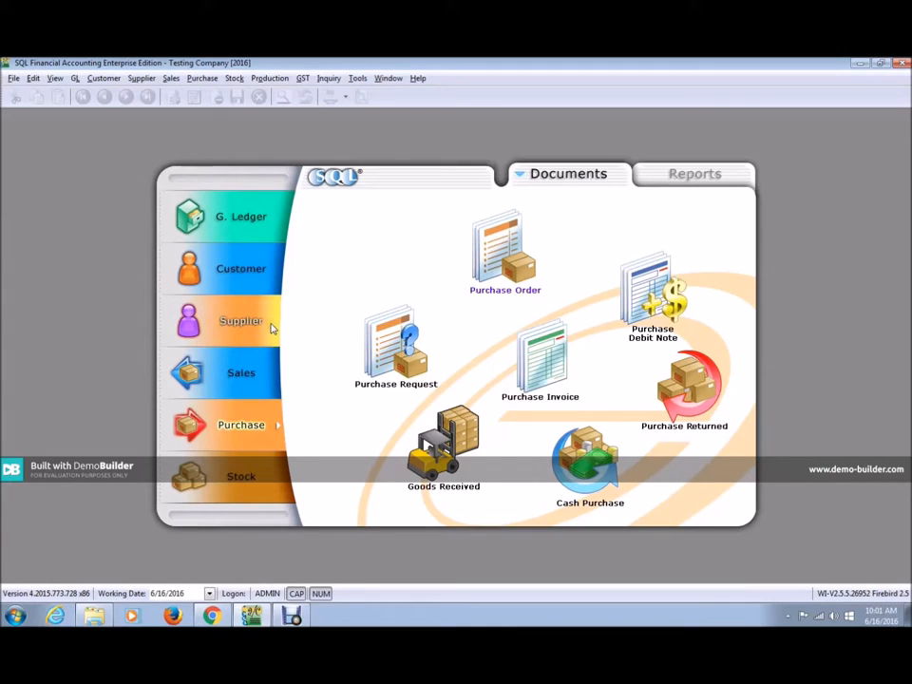
{"action": "mouse_move", "coordinate": [513, 465]}
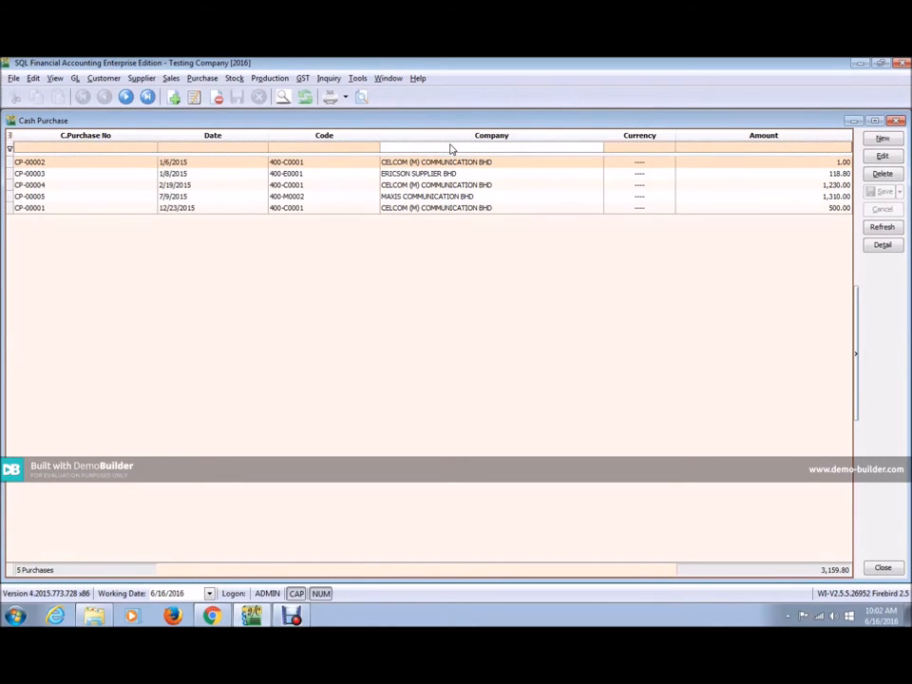
Filter the Cash Purchase list's Company column by 'ma' to show the Maxis record
{"action": "type", "text": "ma"}
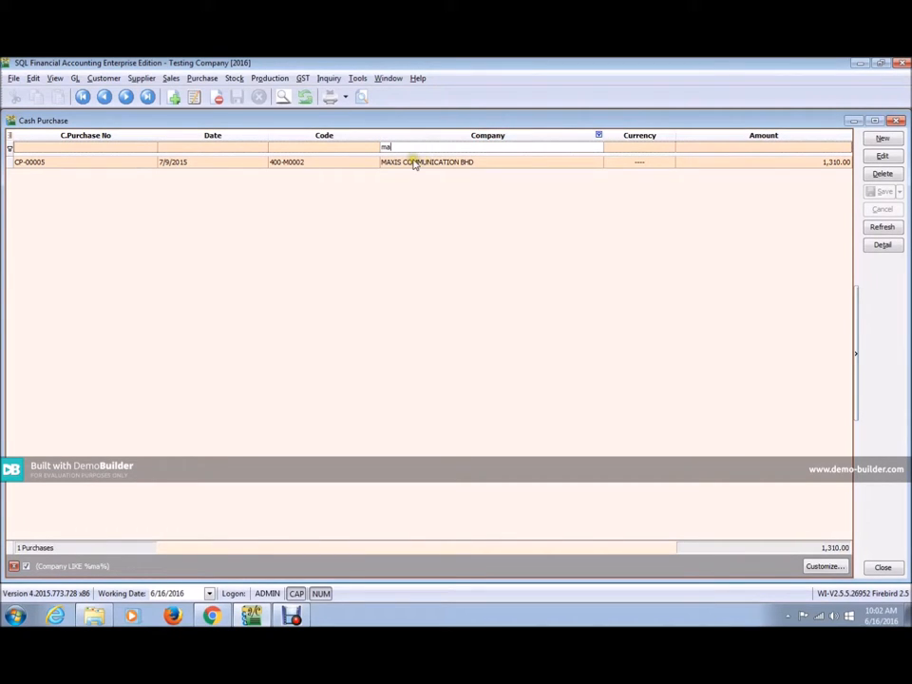
{"action": "mouse_move", "coordinate": [425, 163]}
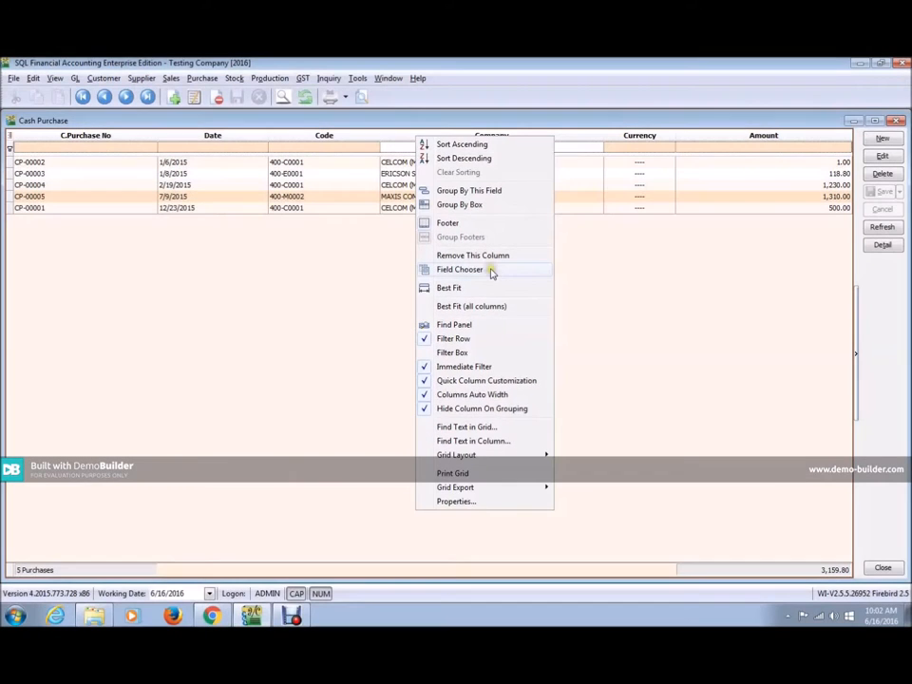
Add the ATTENTION column to the purchase grid via Field Chooser and close customization
{"action": "left_click", "coordinate": [458, 268]}
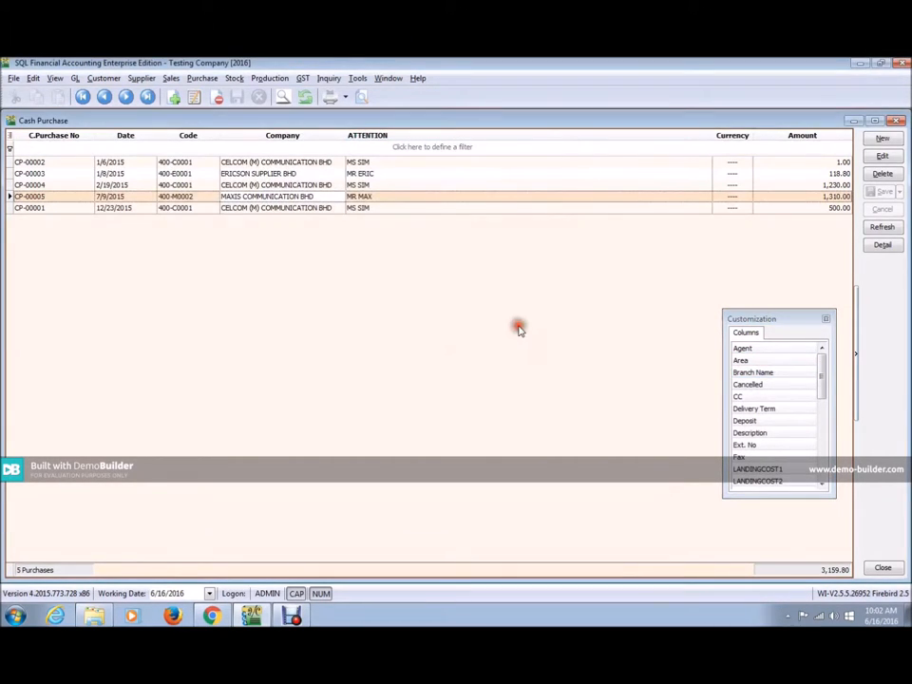
{"action": "mouse_move", "coordinate": [711, 135]}
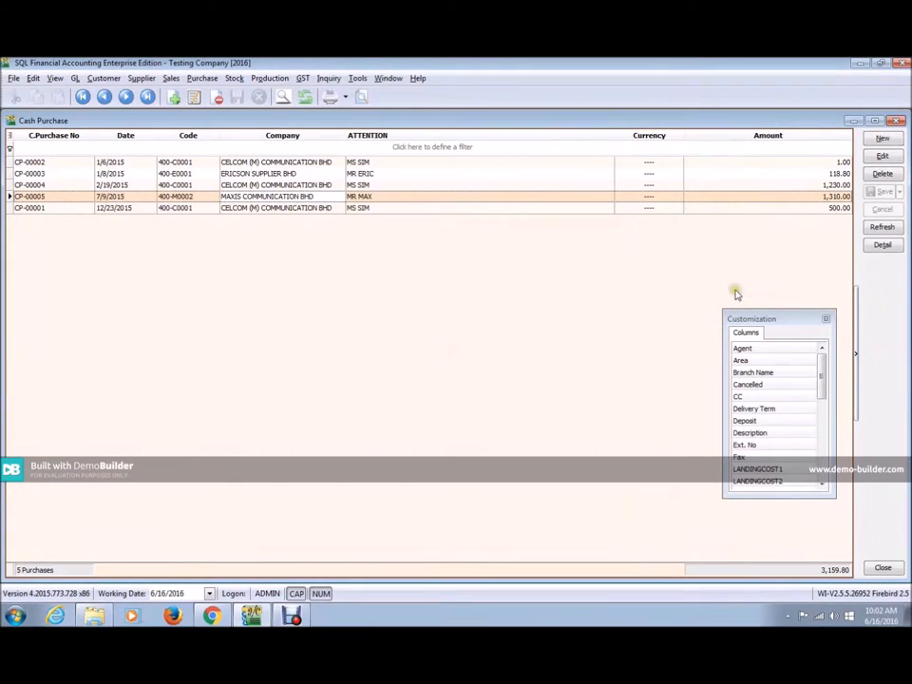
{"action": "mouse_move", "coordinate": [449, 105]}
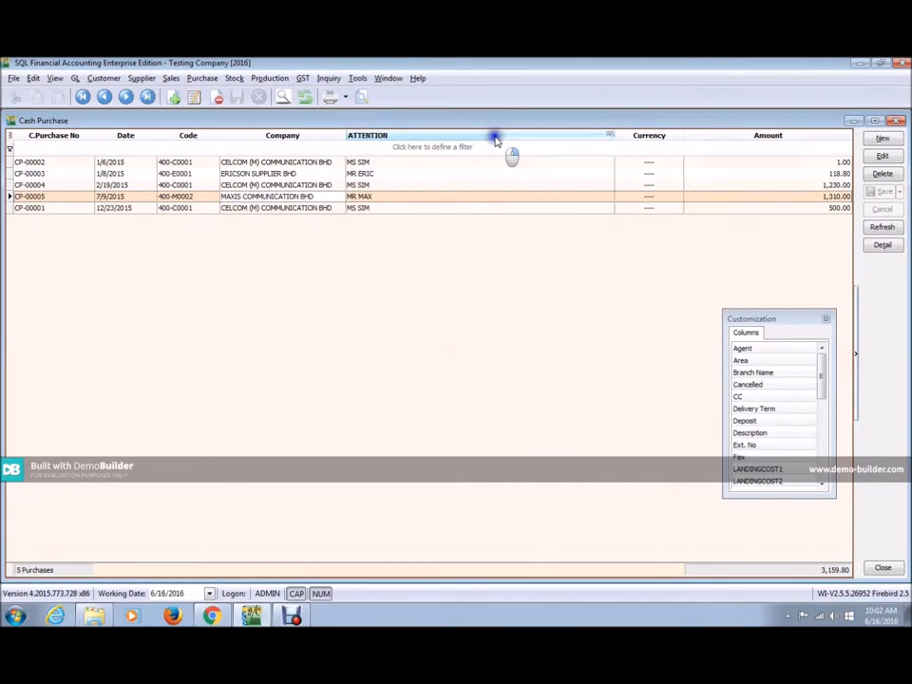
{"action": "right_click", "coordinate": [496, 135]}
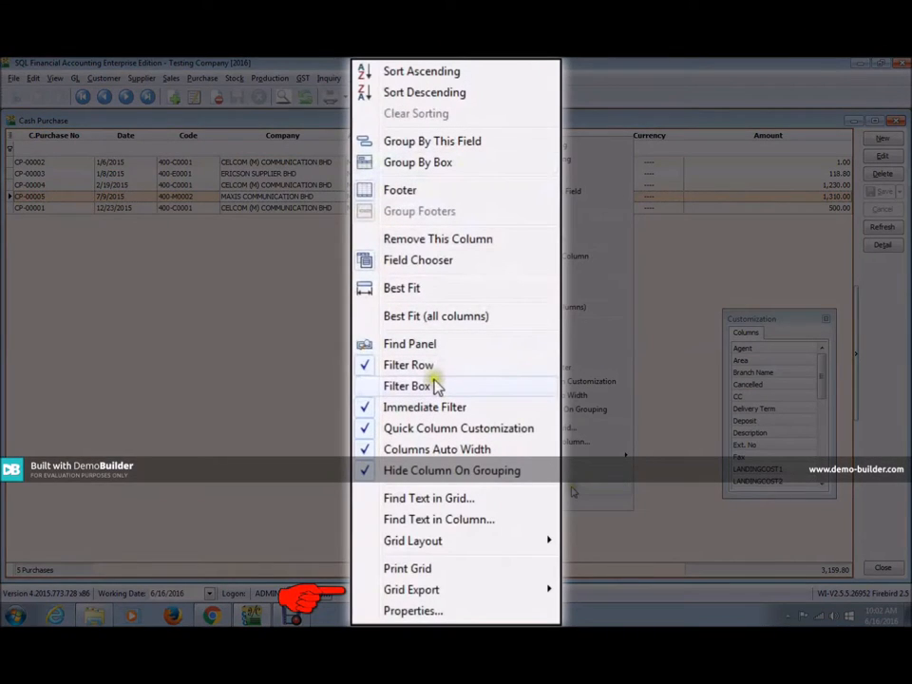
{"action": "left_click", "coordinate": [533, 487]}
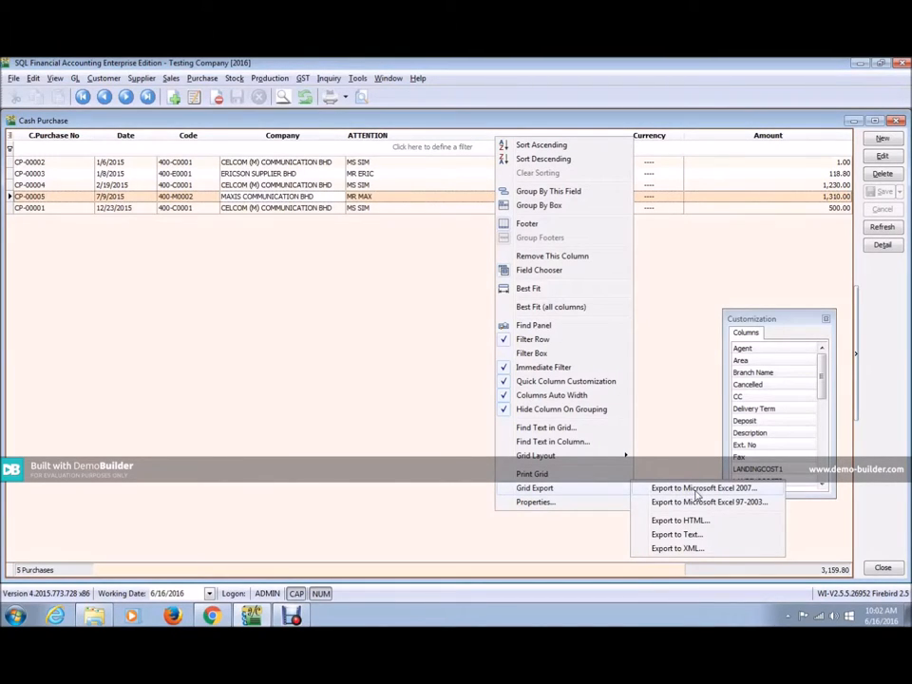
{"action": "mouse_move", "coordinate": [710, 548]}
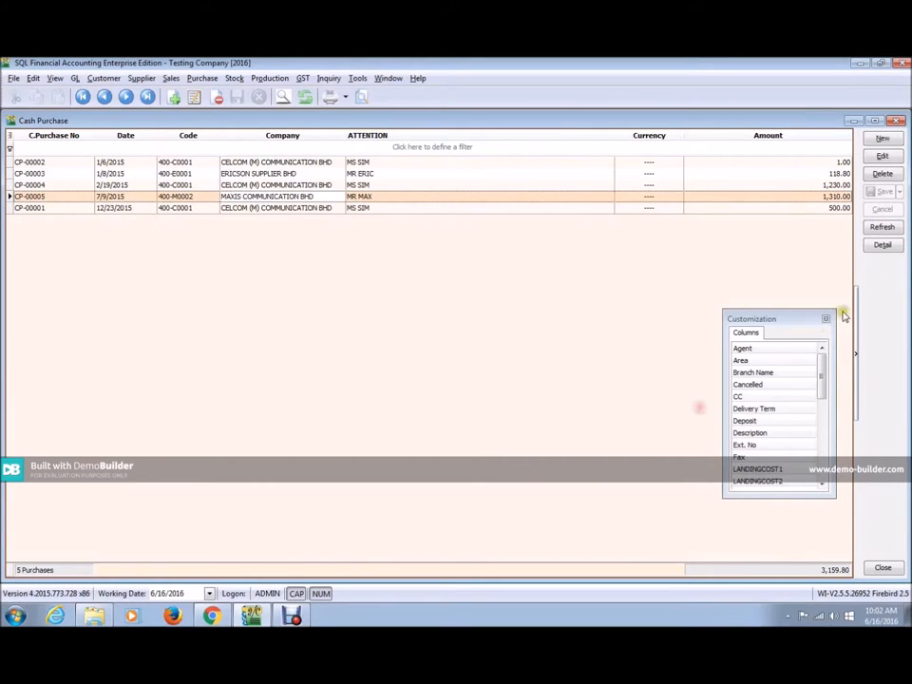
{"action": "left_click", "coordinate": [818, 318]}
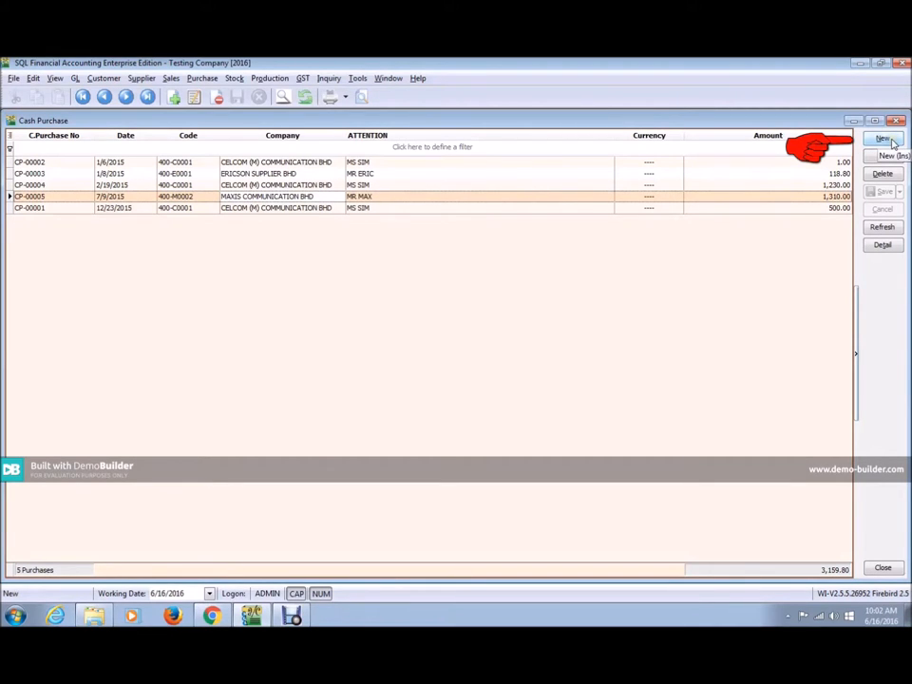
Create a new cash purchase with Maxis Communication Bhd as supplier
{"action": "left_click", "coordinate": [881, 139]}
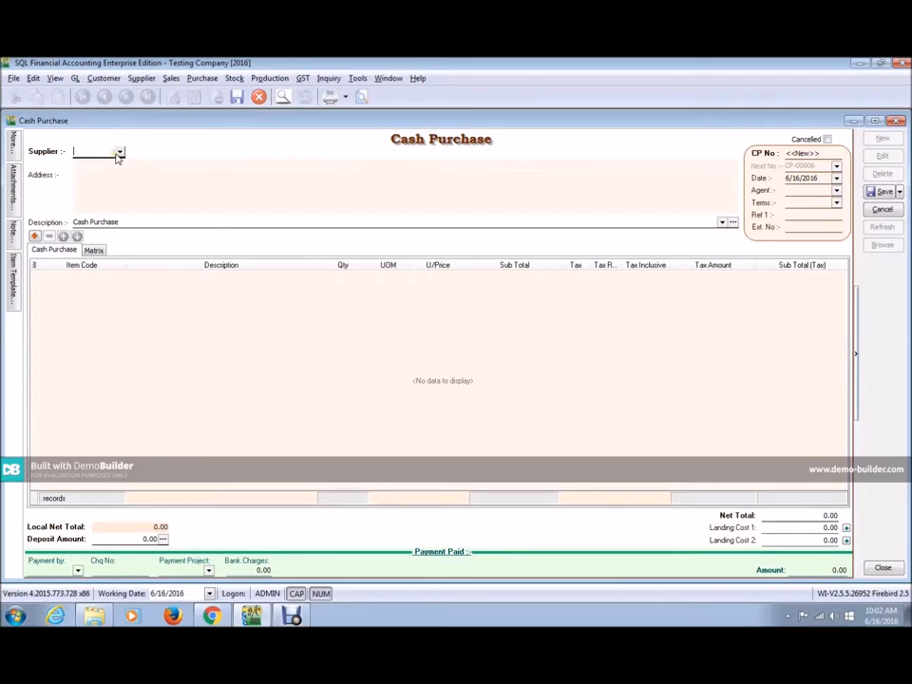
{"action": "left_click", "coordinate": [120, 151]}
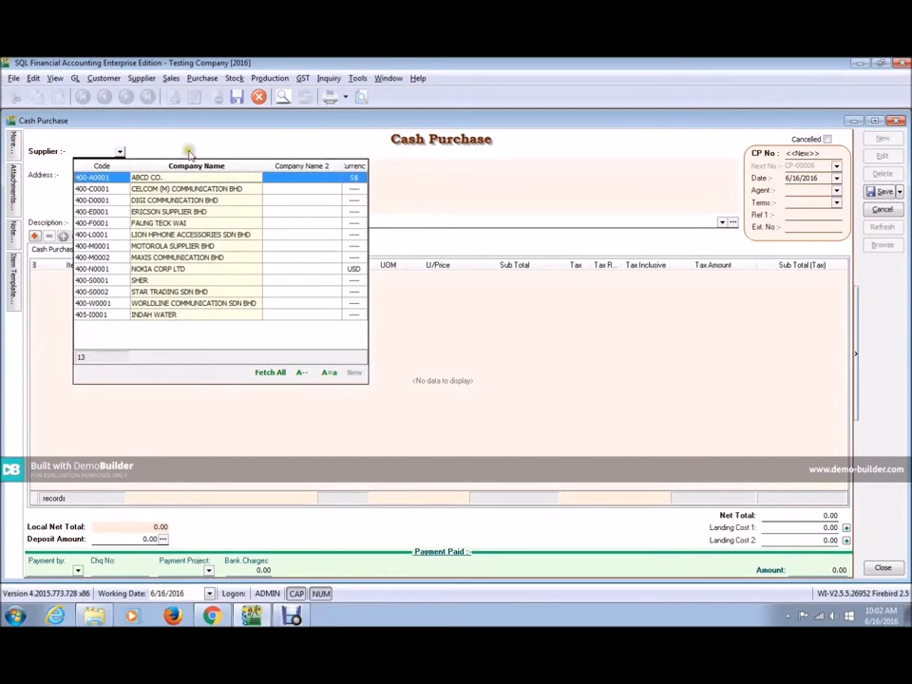
{"action": "left_click", "coordinate": [176, 199]}
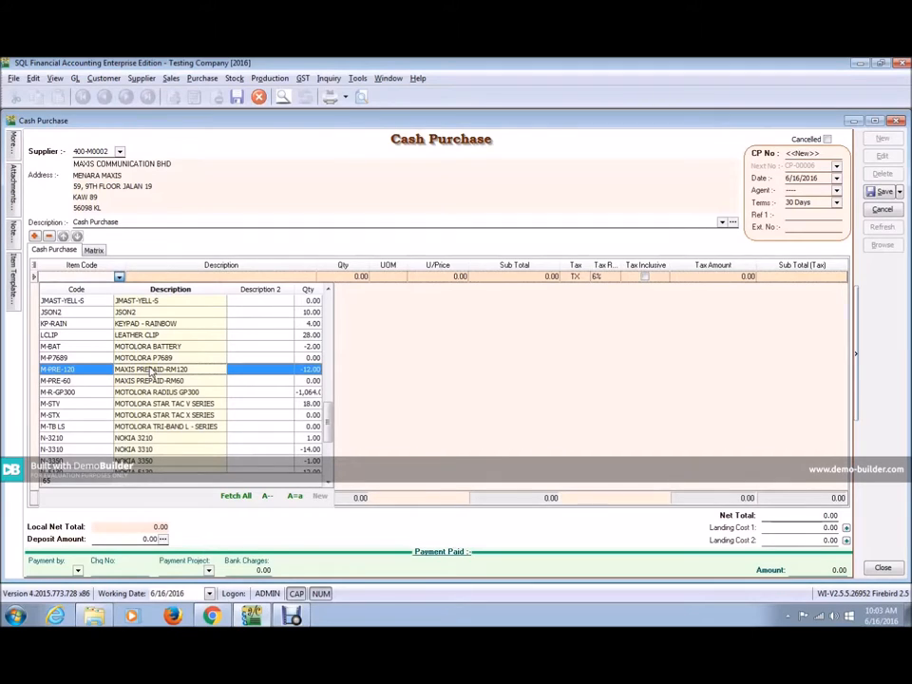
Add a Maxis Prepaid RM120 line with quantity 10 at 120.00
{"action": "type", "text": "ma"}
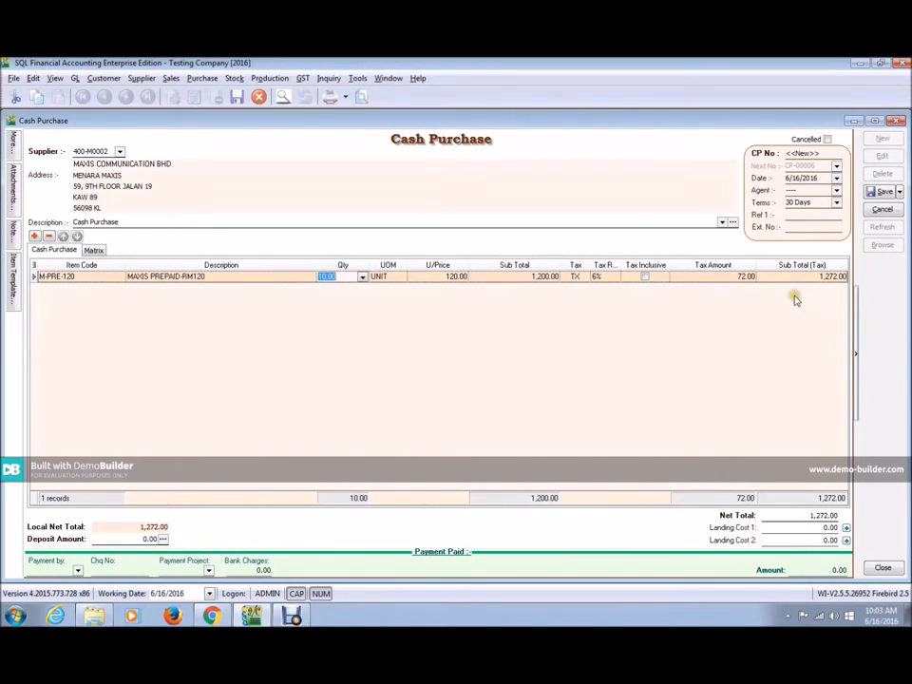
{"action": "mouse_move", "coordinate": [800, 305]}
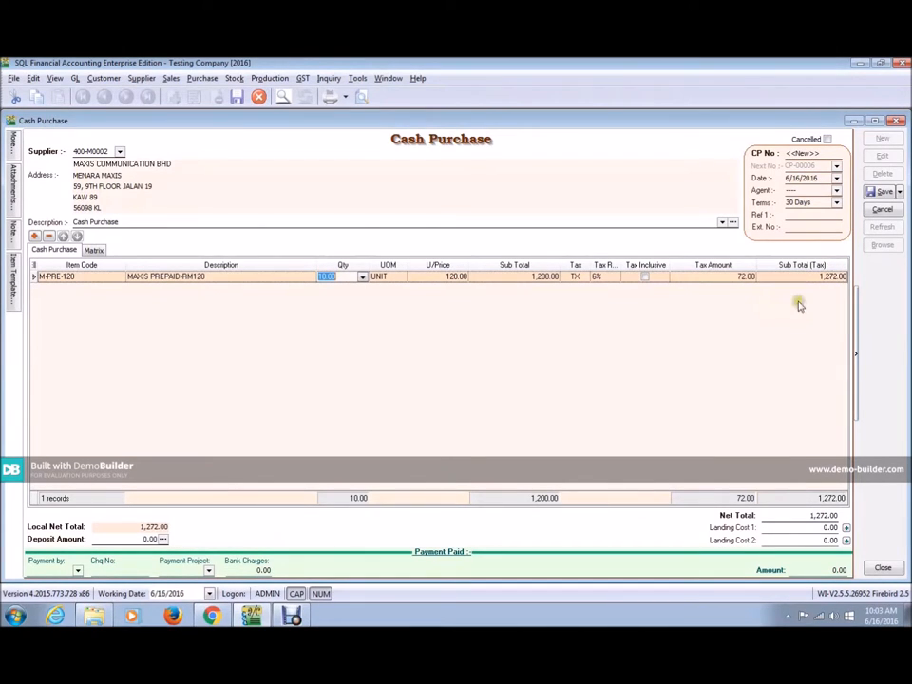
{"action": "mouse_move", "coordinate": [308, 233]}
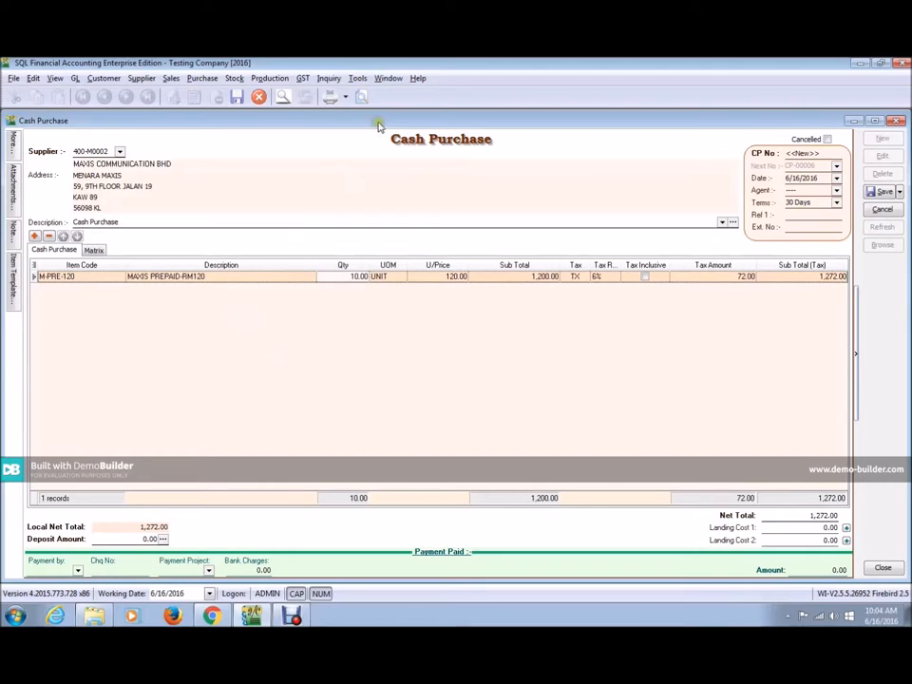
{"action": "mouse_move", "coordinate": [395, 142]}
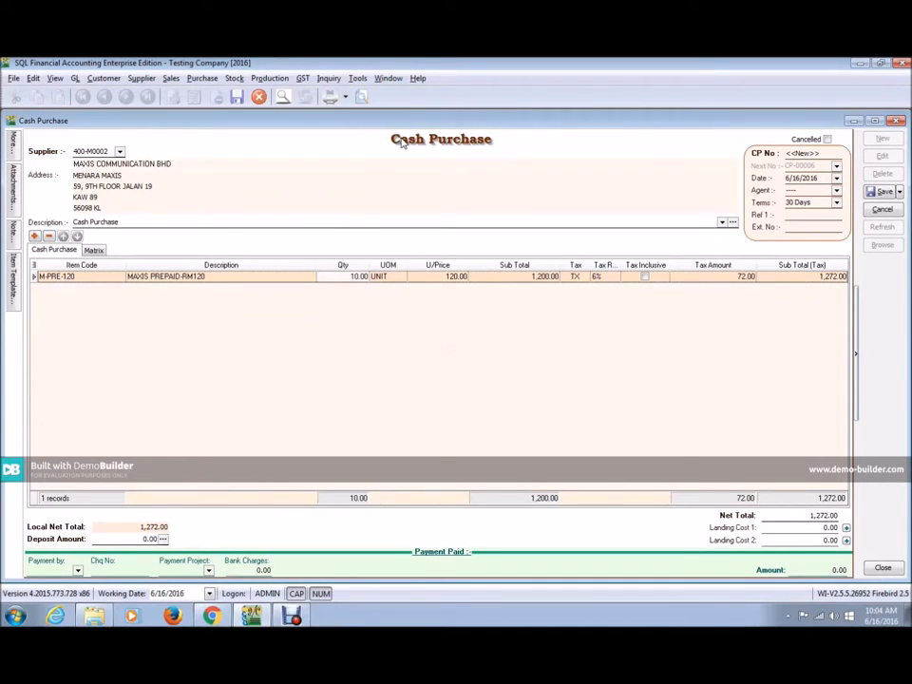
{"action": "mouse_move", "coordinate": [403, 163]}
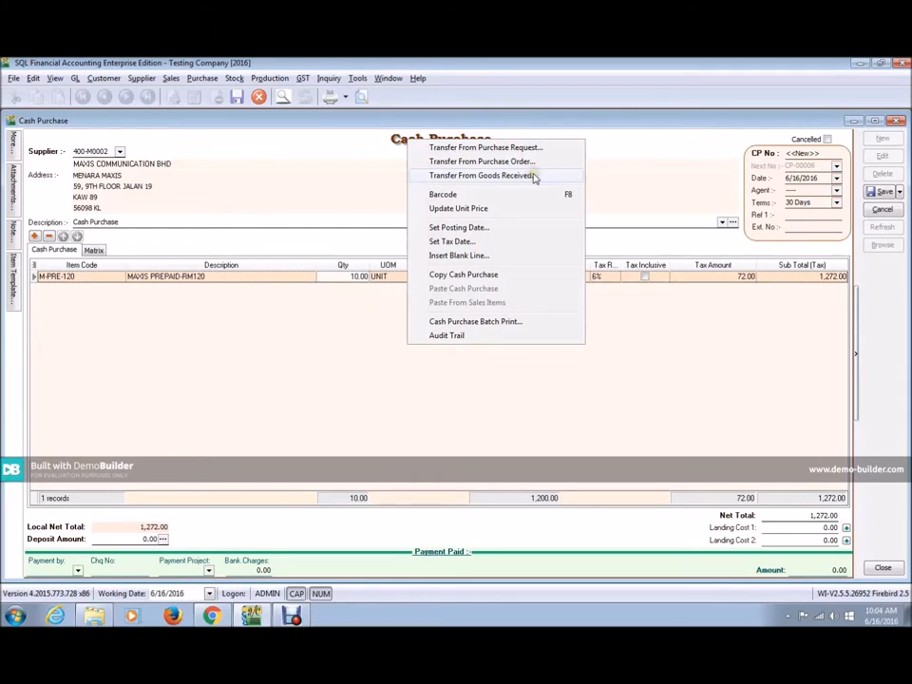
Transfer Keypad Rainbow (2) and Leather Clip (5) from a goods received note
{"action": "left_click", "coordinate": [481, 175]}
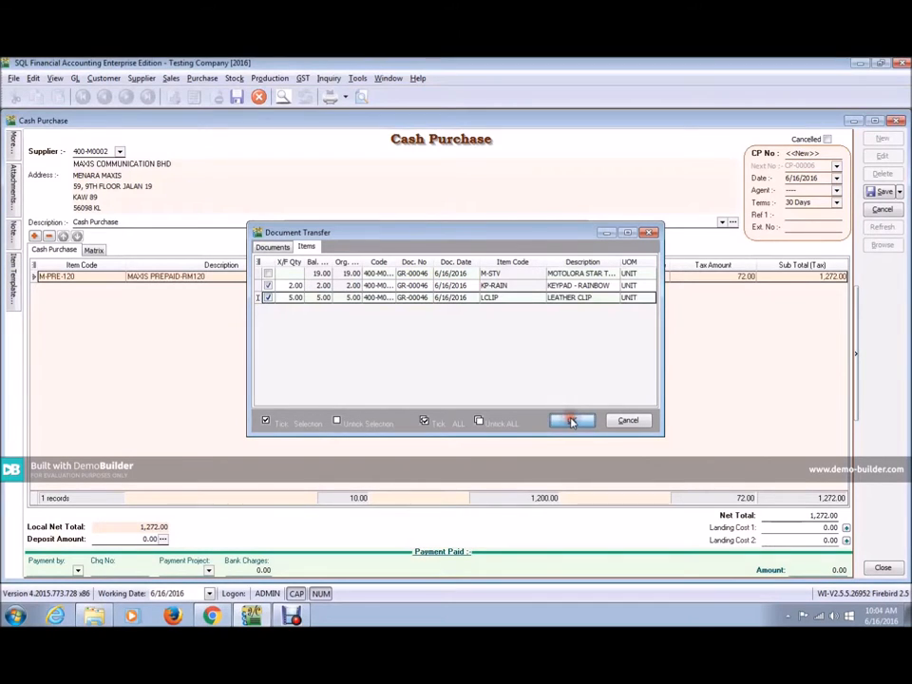
{"action": "left_click", "coordinate": [571, 420]}
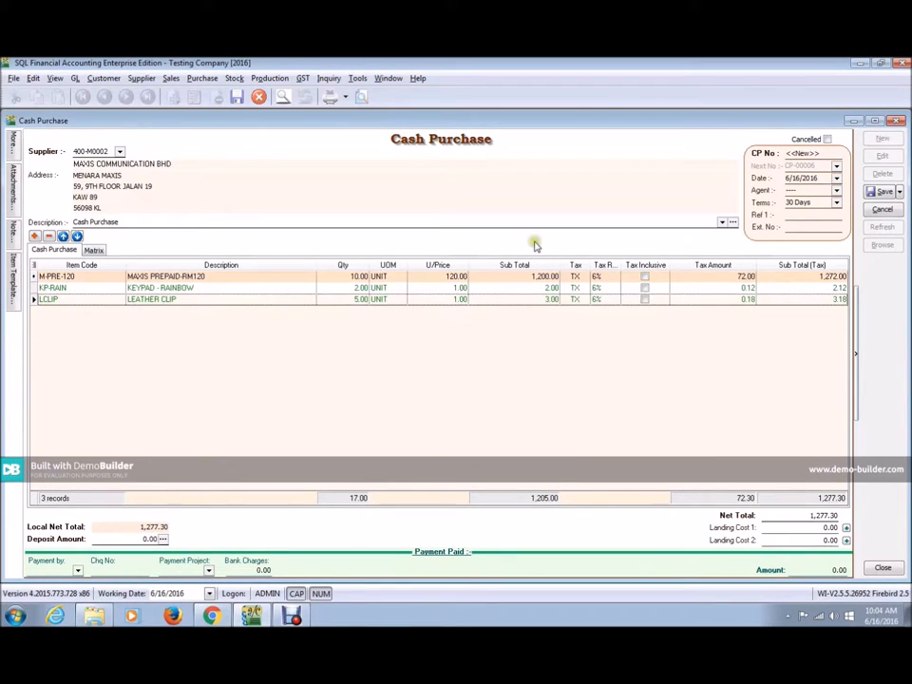
{"action": "mouse_move", "coordinate": [596, 359]}
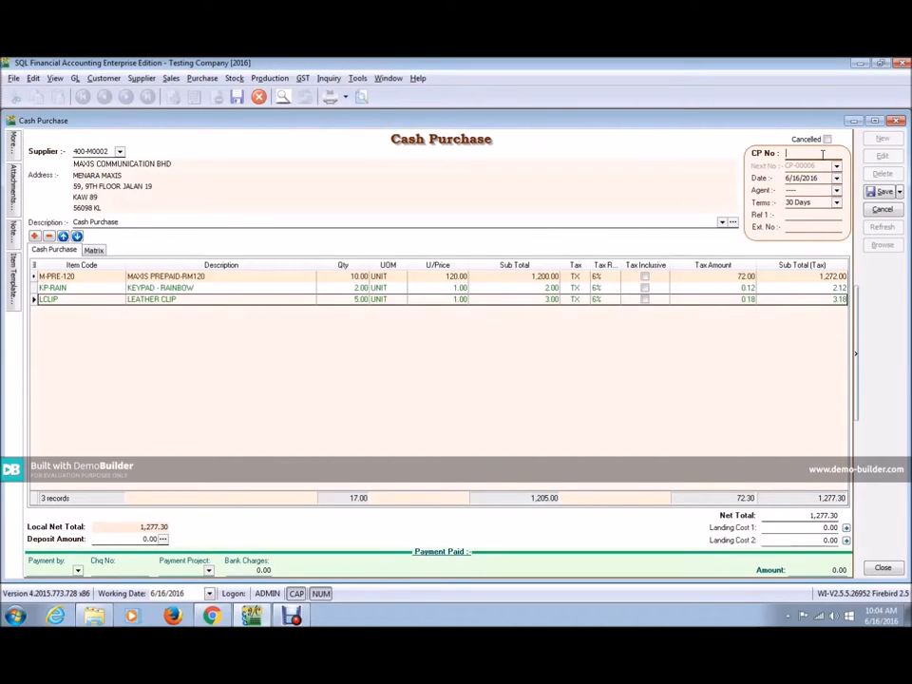
Enter CP-09786 as the cash purchase document number
{"action": "type", "text": "CP-09786"}
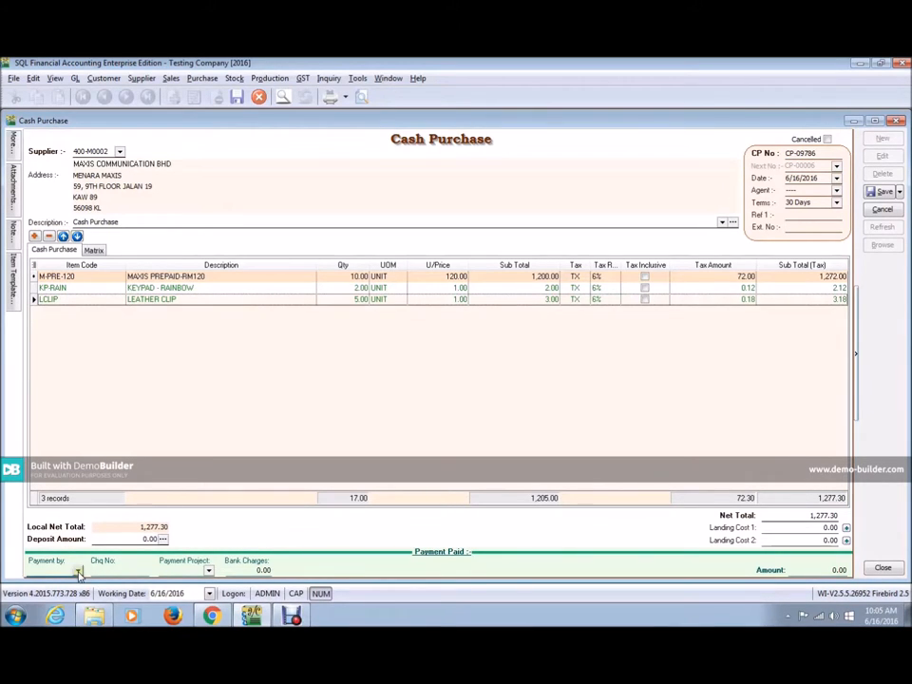
Set payment to 310-001 Maybank for 1,277.30
{"action": "left_click", "coordinate": [81, 576]}
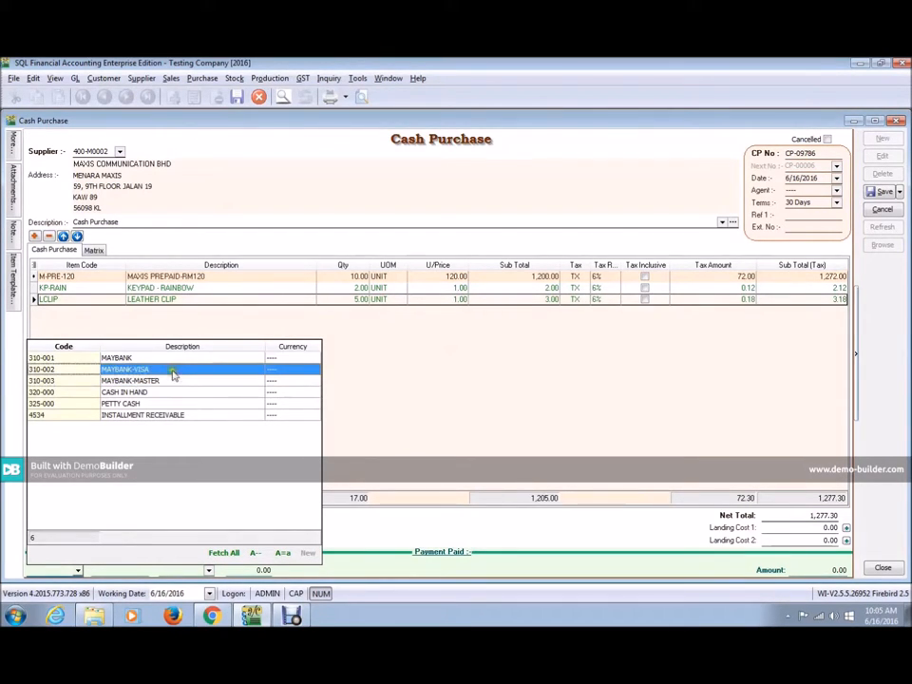
{"action": "left_click", "coordinate": [124, 369]}
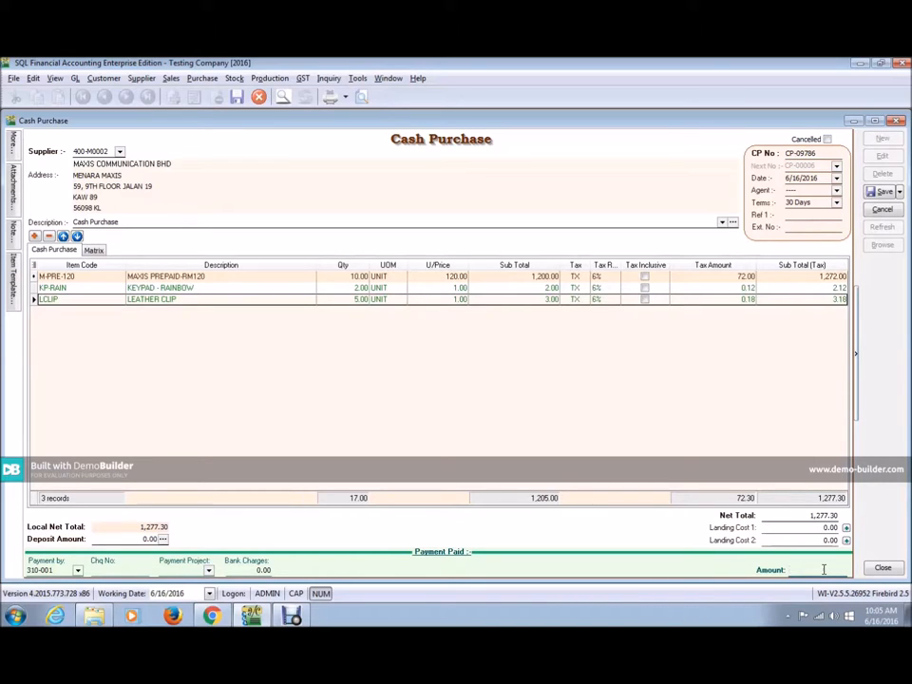
{"action": "type", "text": "12"}
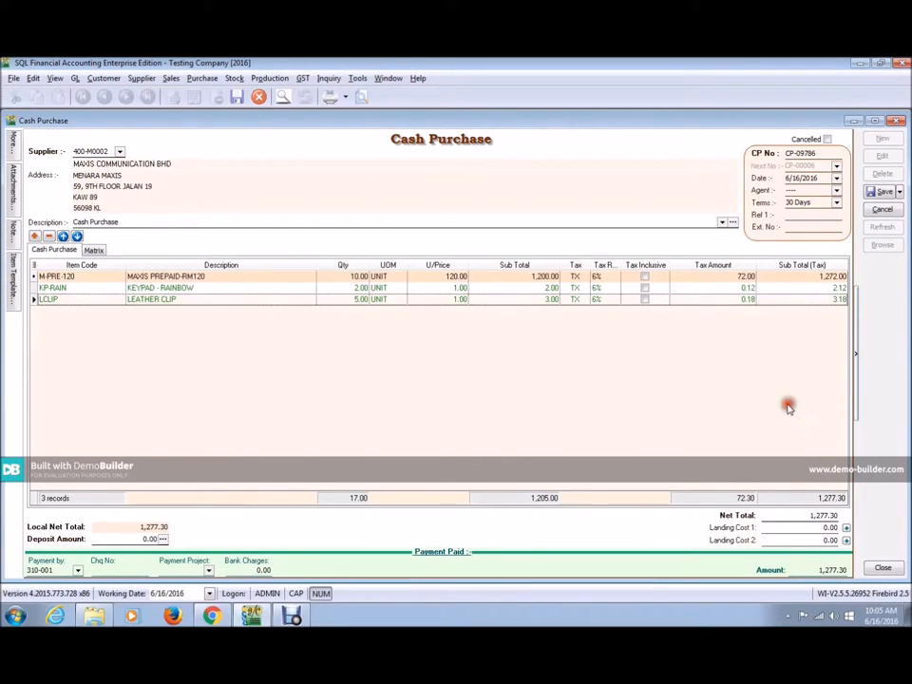
{"action": "mouse_move", "coordinate": [821, 340]}
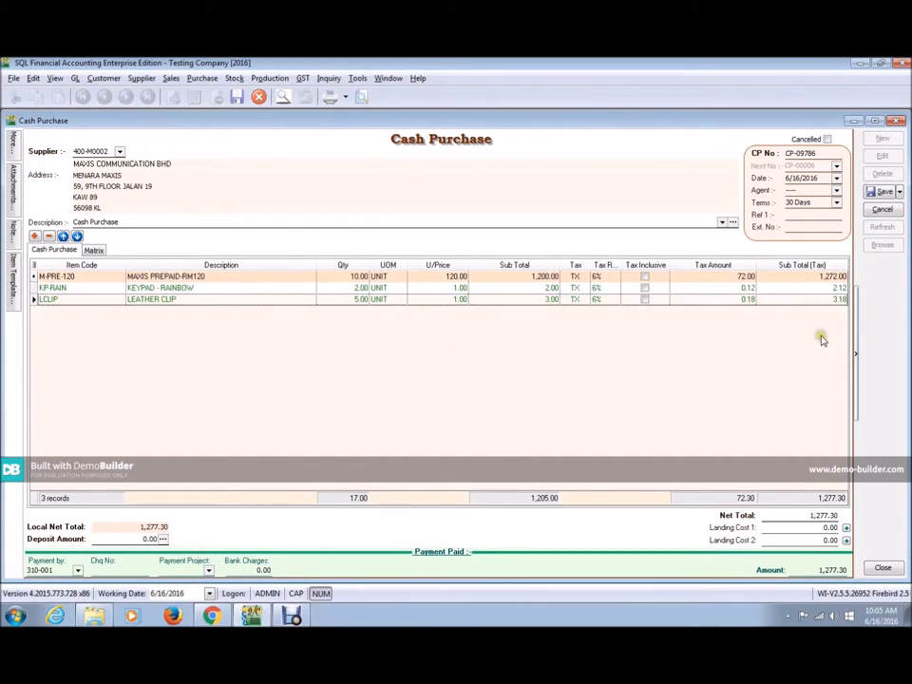
{"action": "mouse_move", "coordinate": [378, 571]}
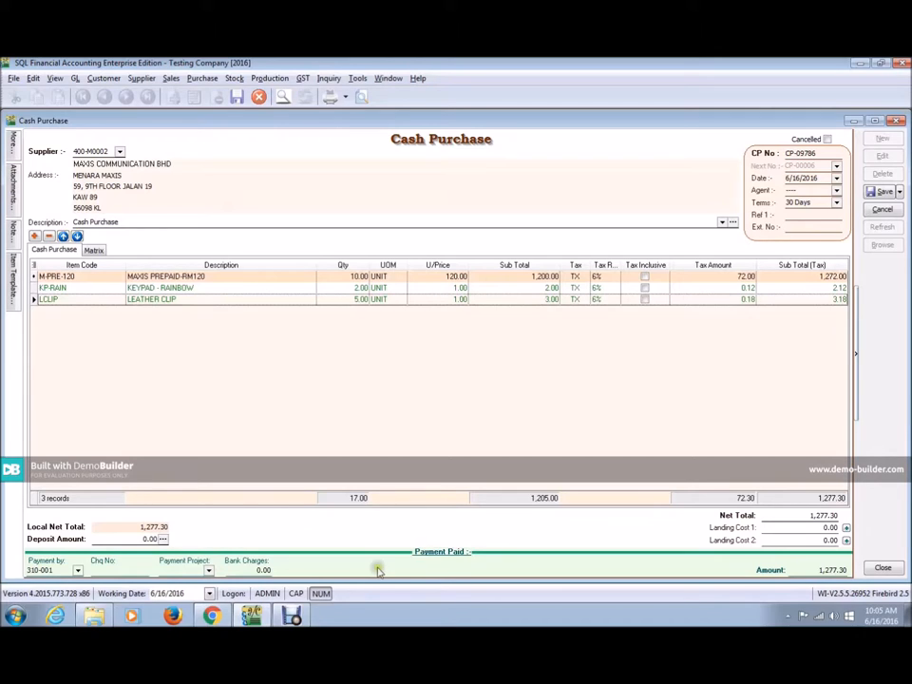
{"action": "mouse_move", "coordinate": [345, 542]}
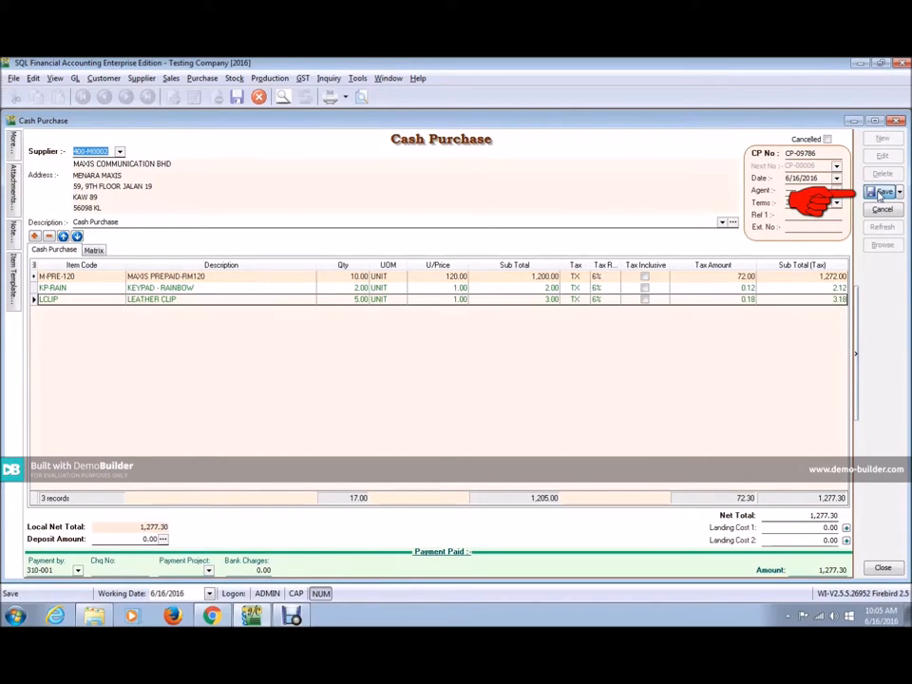
Save CP-09786, generating supplier payment voucher PV-00056 for 1,277.30
{"action": "left_click", "coordinate": [882, 190]}
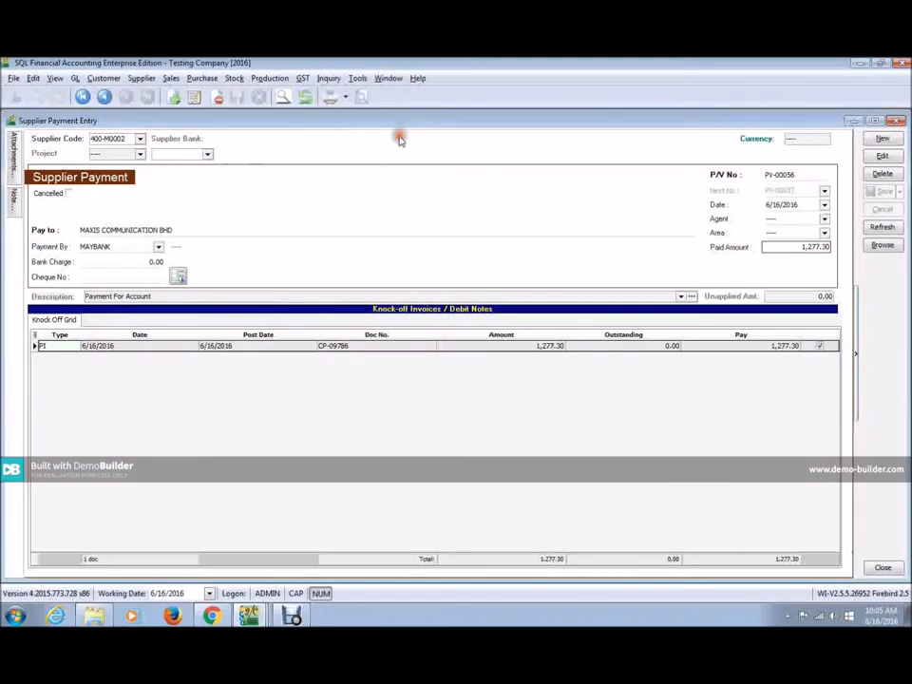
{"action": "mouse_move", "coordinate": [567, 461]}
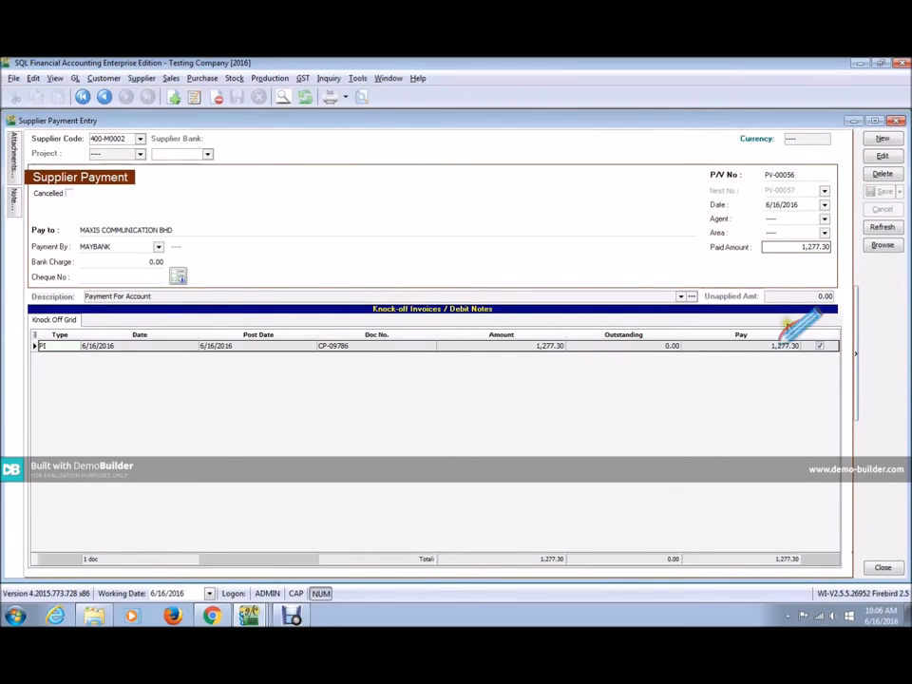
{"action": "mouse_move", "coordinate": [848, 366]}
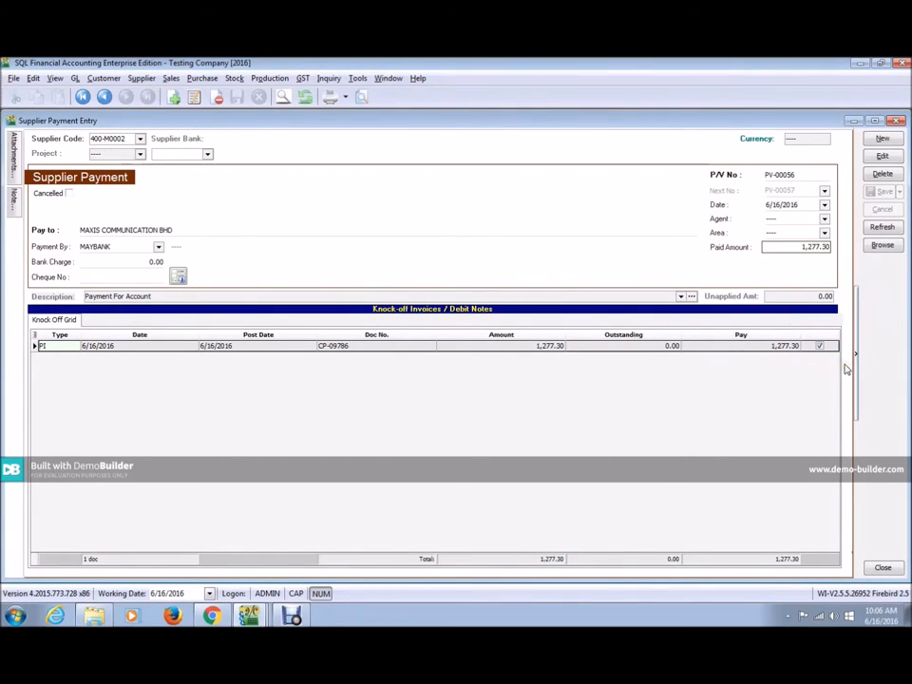